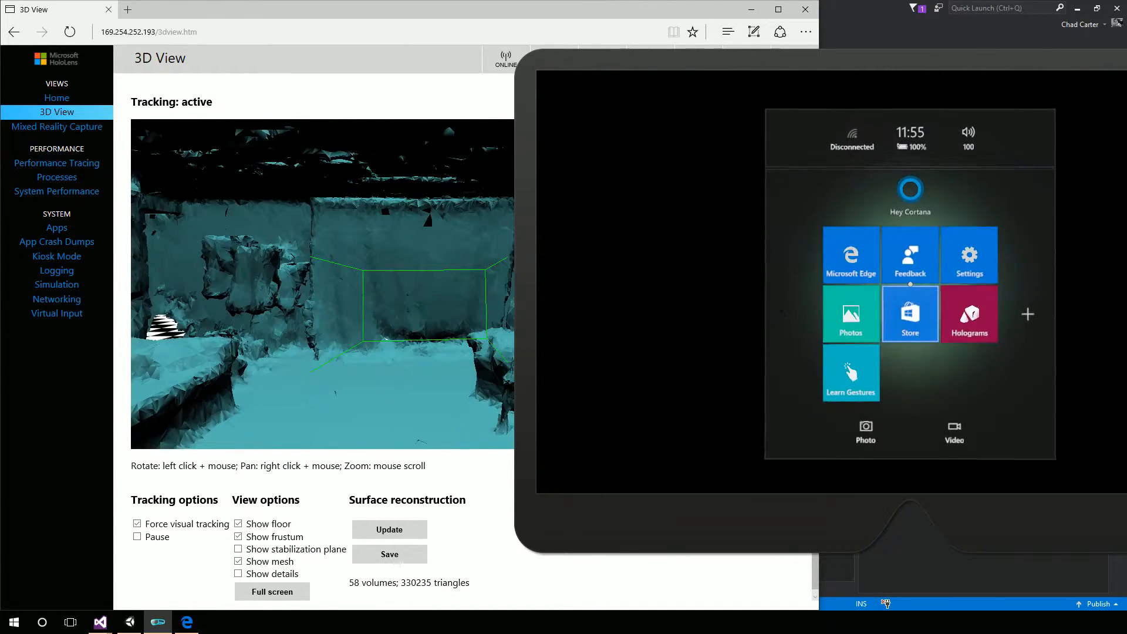
# Show all installed apps in the emulator Start menu, including SpatialUnderstanding.
pyautogui.click(909, 314)
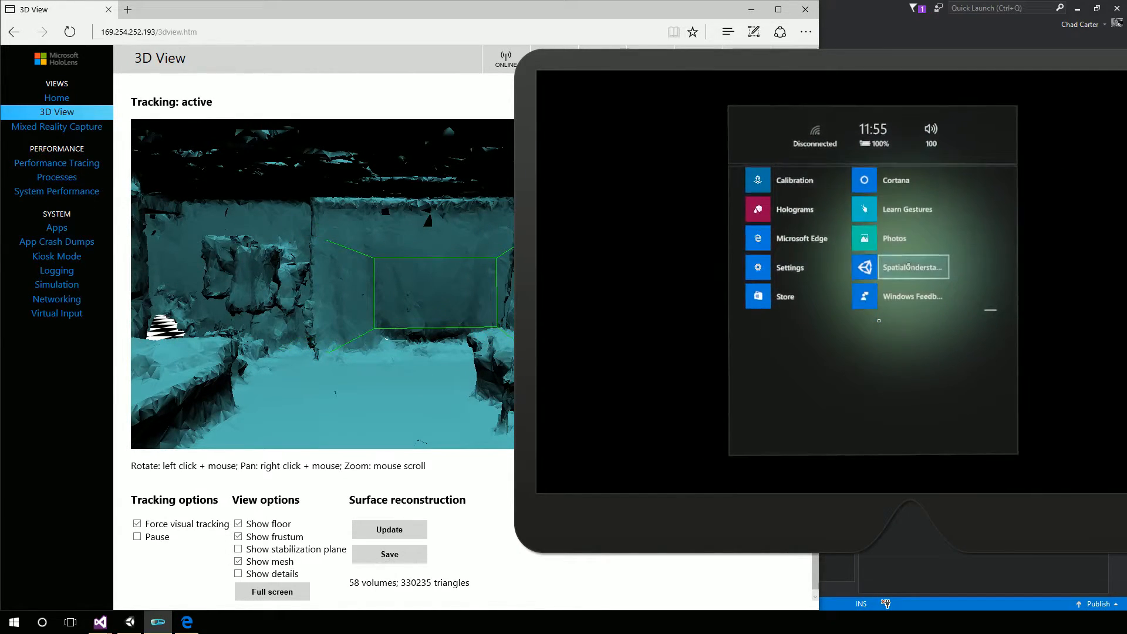
pyautogui.click(912, 267)
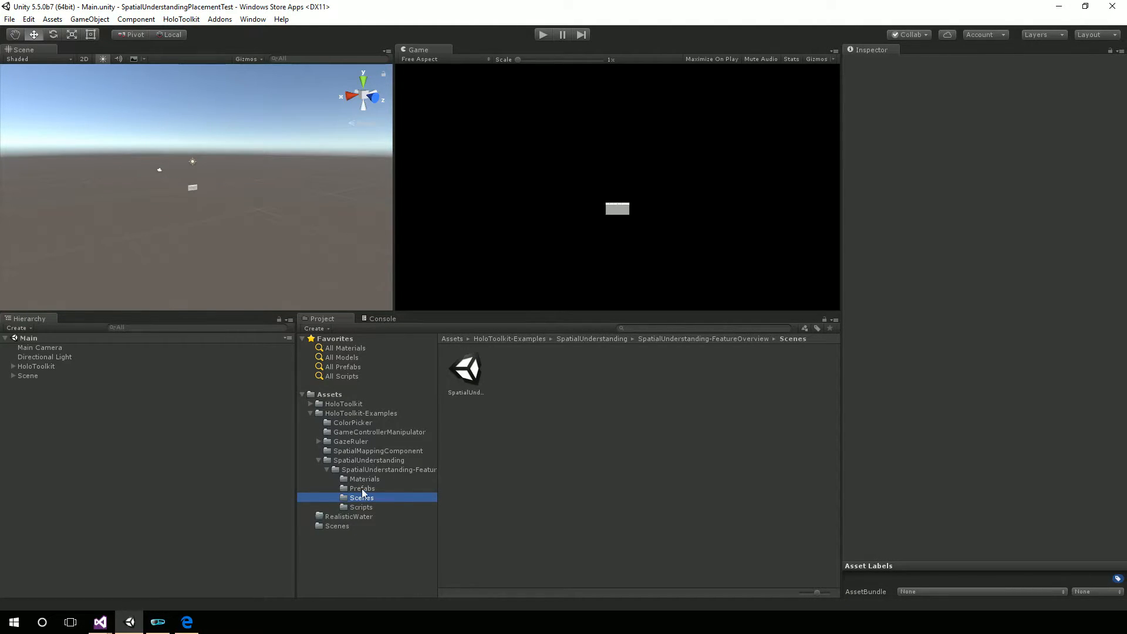
# Select the SpatialUnderstandingExample scene asset in the Scenes folder.
pyautogui.click(465, 369)
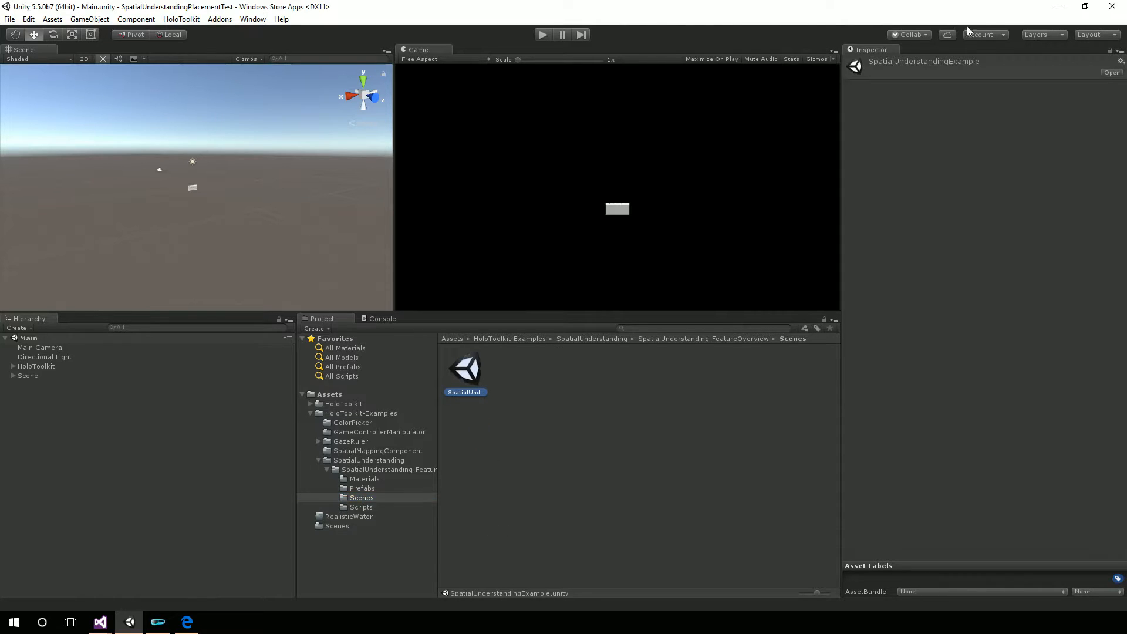
pyautogui.moveTo(1059, 6)
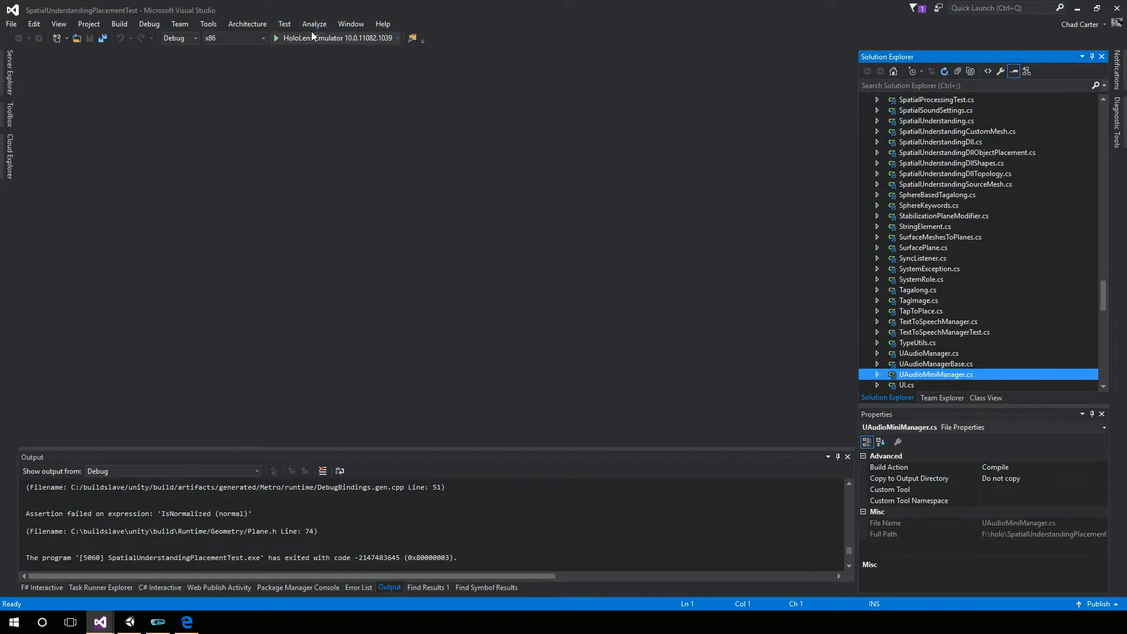
pyautogui.moveTo(331, 38)
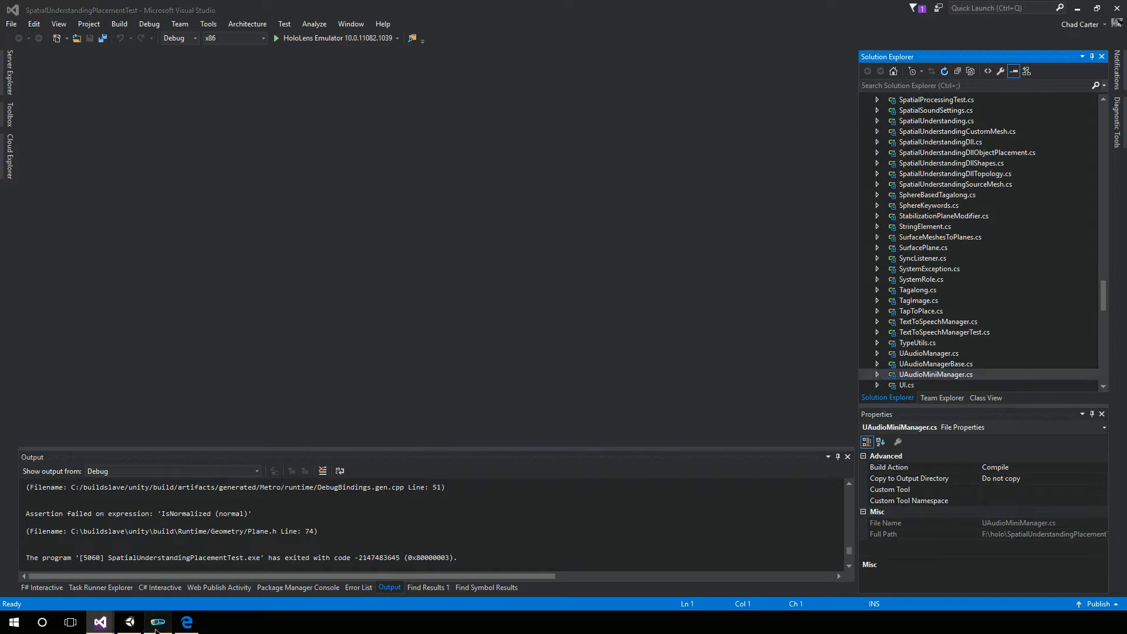
# Bring the HoloLens Emulator back to the front from the taskbar.
pyautogui.click(157, 622)
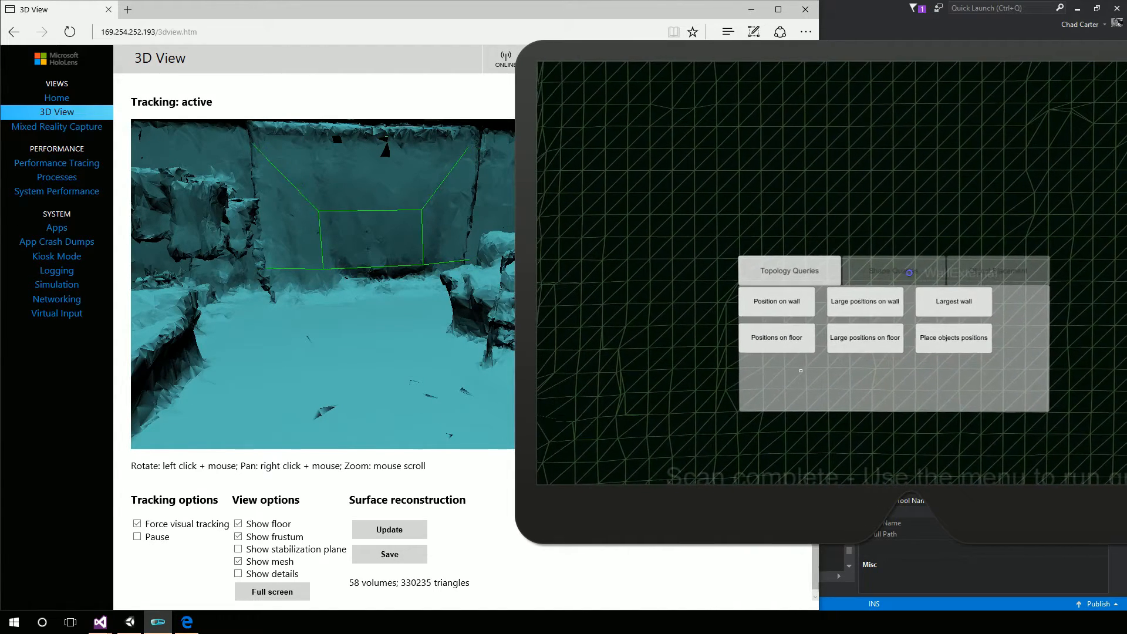
# Run the RandomInAir AwayFromMe object placement query from Shape Queries.
pyautogui.click(894, 271)
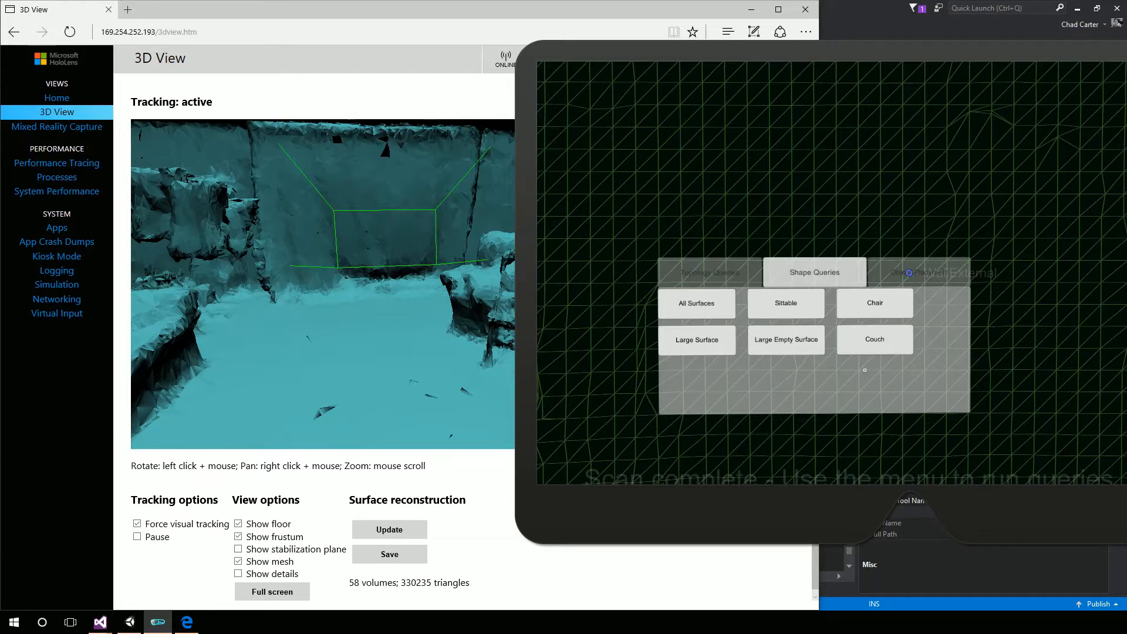
pyautogui.click(919, 271)
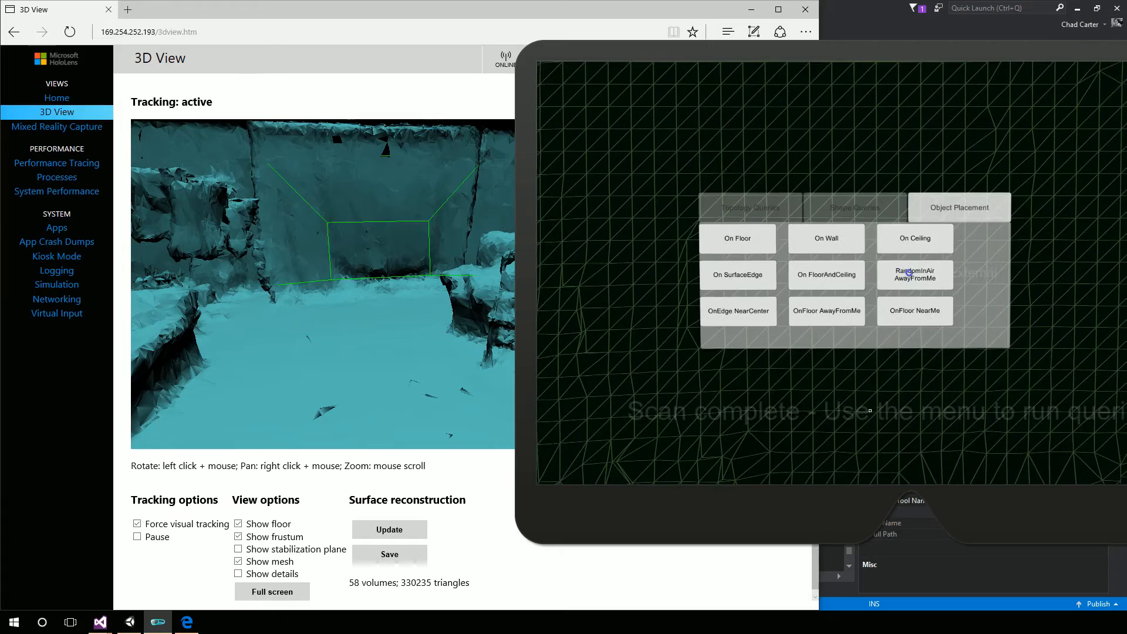
pyautogui.click(915, 275)
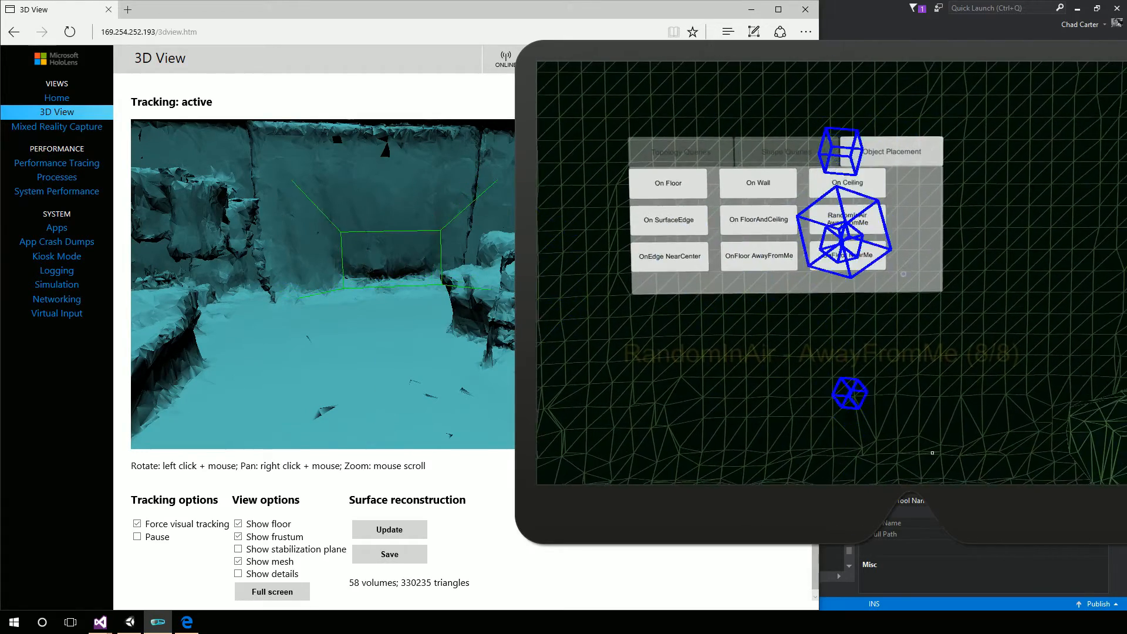